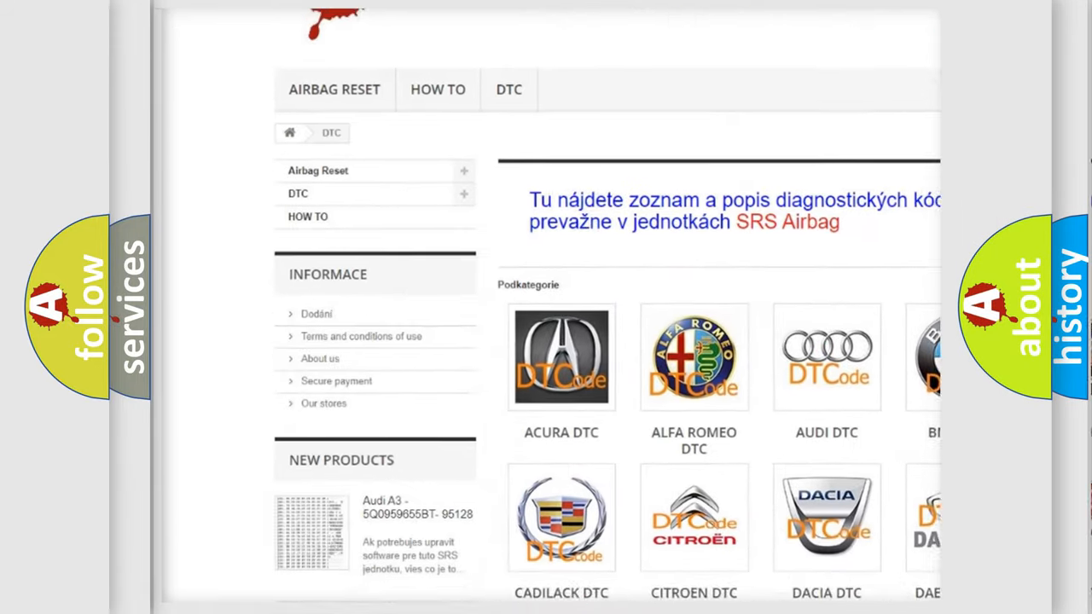
Scroll the DTC category page past the brand logos down to the B-code list
{"action": "scroll", "scroll_direction": "down", "scroll_amount": 3}
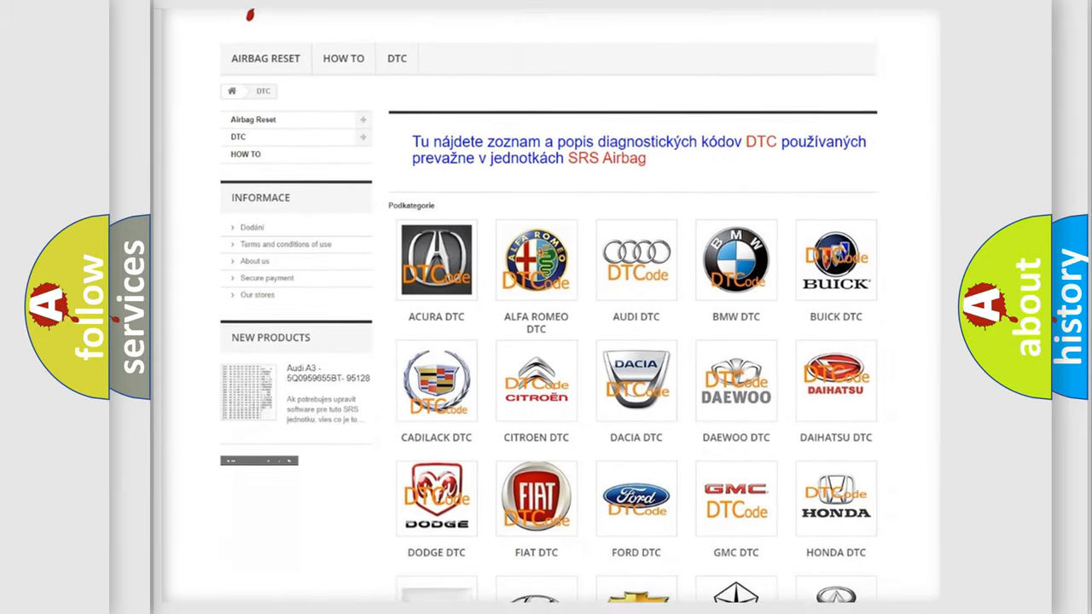
{"action": "scroll", "scroll_direction": "down", "scroll_amount": 3}
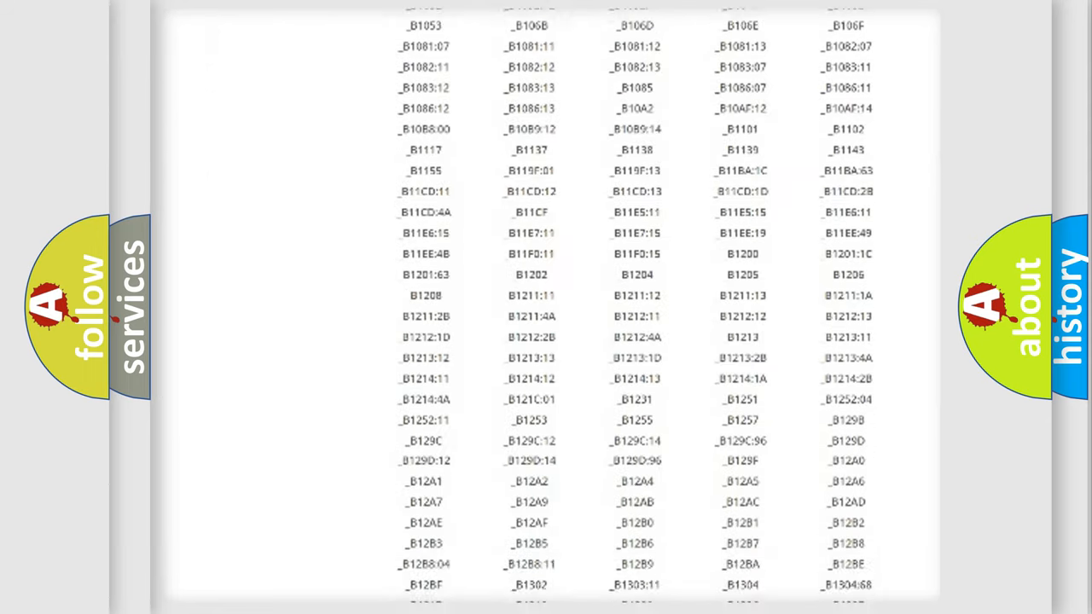
{"action": "scroll", "scroll_direction": "down", "scroll_amount": 3}
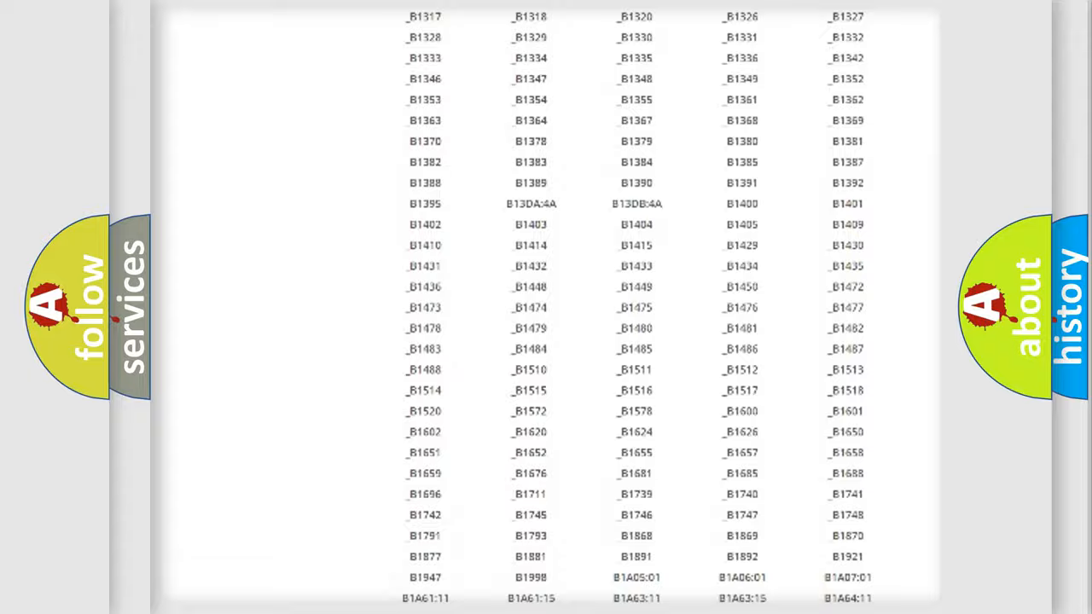
{"action": "scroll", "scroll_direction": "up", "scroll_amount": 3}
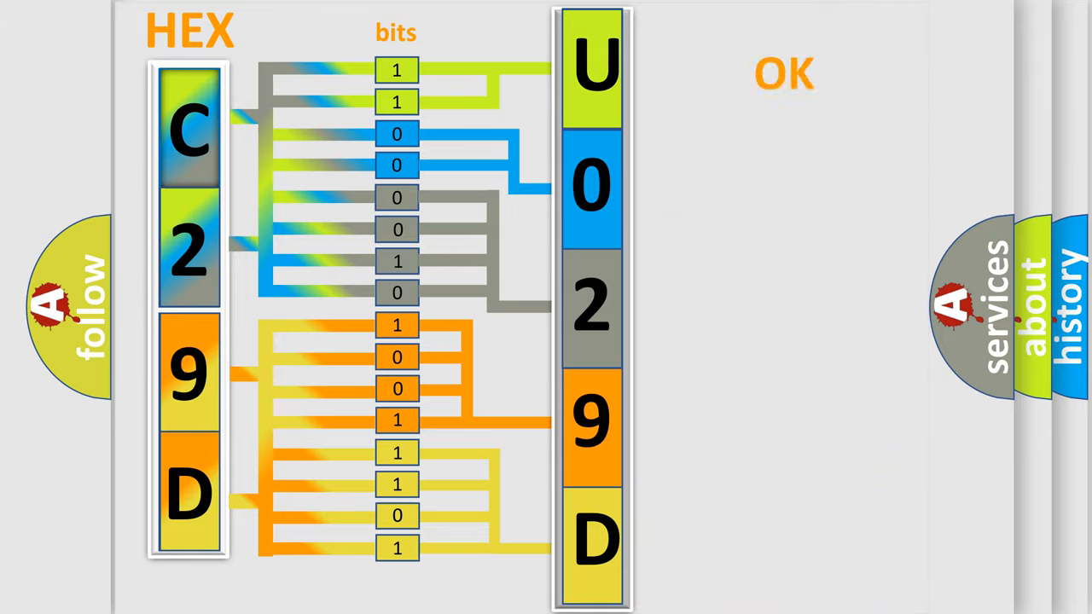
Advance the slideshow to the hex-to-bits slide decoding C29D into U029D
{"action": "left_click", "coordinate": [783, 72]}
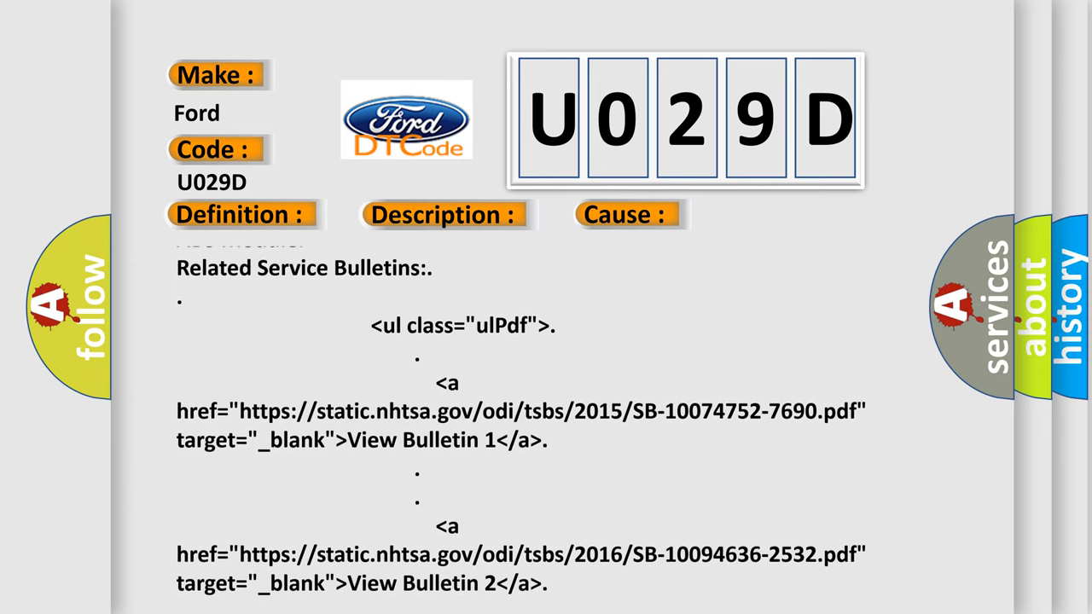
Scroll the Related Service Bulletins text to reveal the NHTSA 2017 Bulletin 3 and 2018 Bulletin 4 links
{"action": "scroll", "scroll_direction": "up", "scroll_amount": 3}
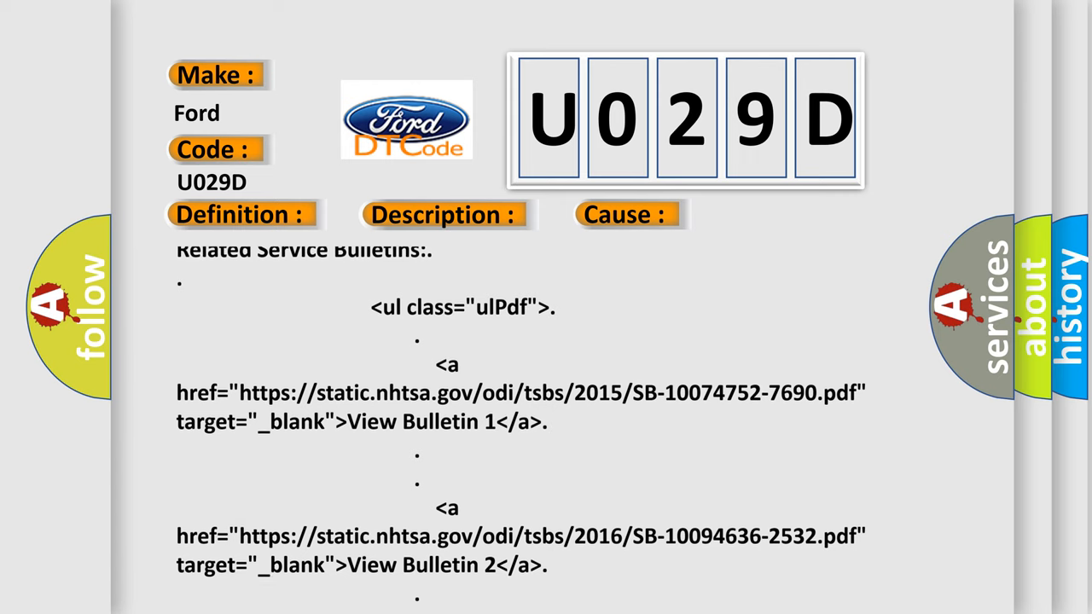
{"action": "scroll", "scroll_direction": "up", "scroll_amount": 3}
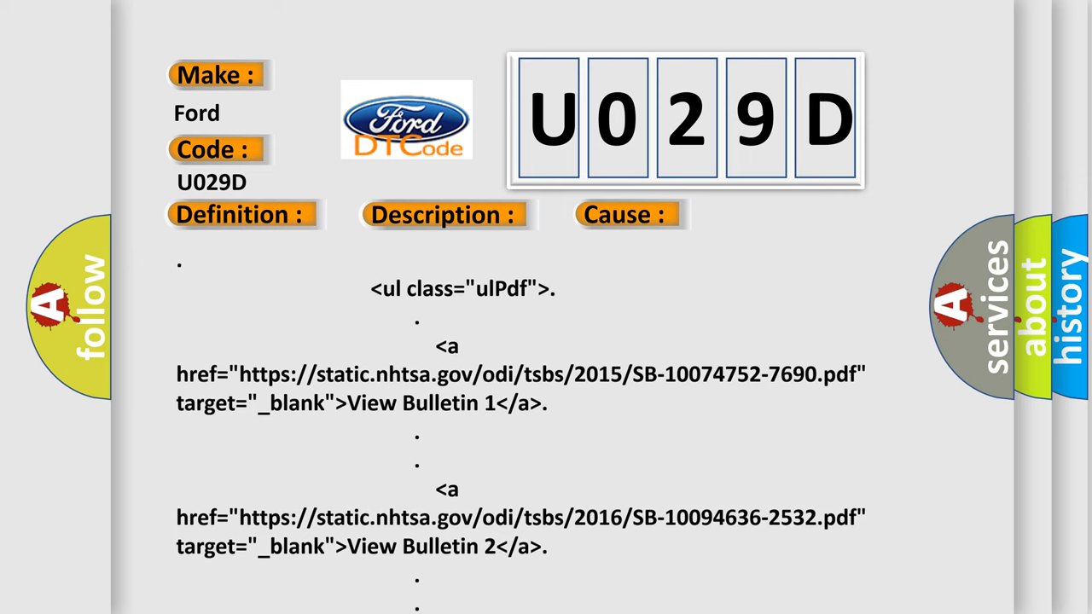
{"action": "scroll", "scroll_direction": "up", "scroll_amount": 3}
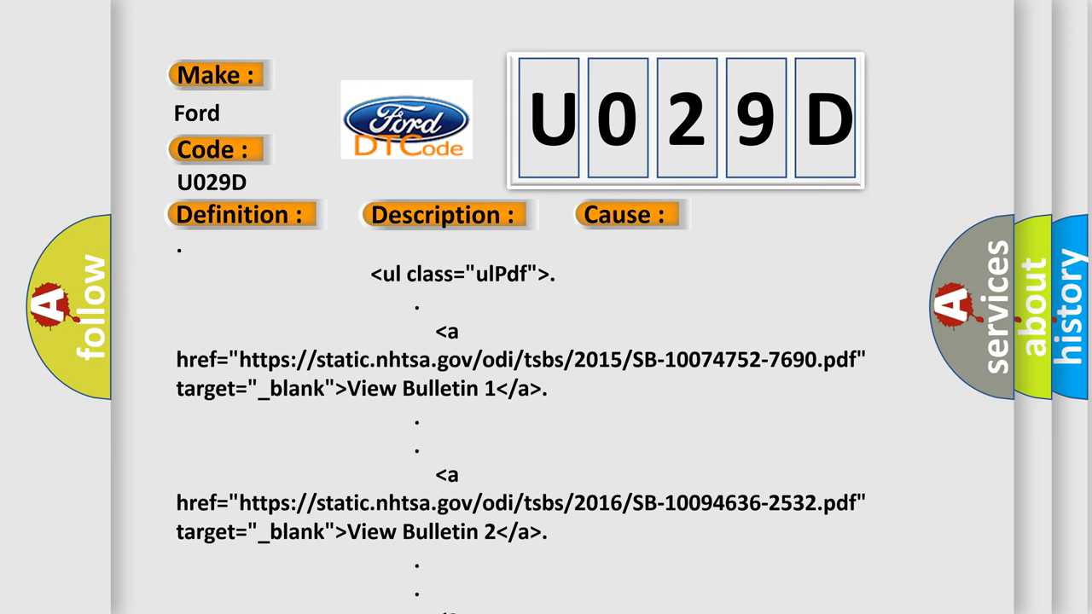
{"action": "scroll", "scroll_direction": "up", "scroll_amount": 3}
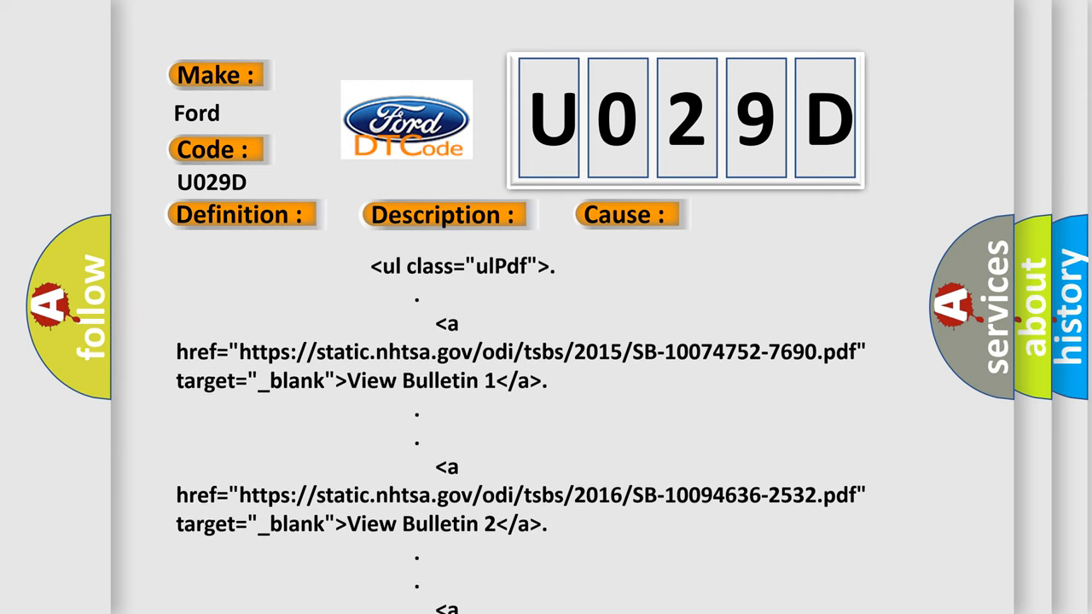
{"action": "scroll", "scroll_direction": "up", "scroll_amount": 3}
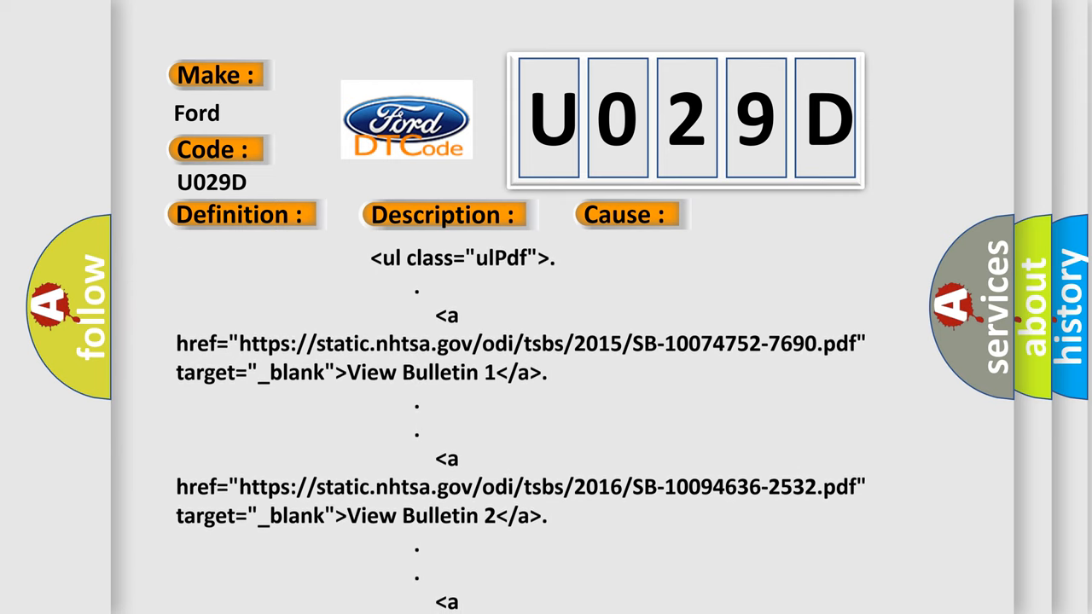
{"action": "scroll", "scroll_direction": "down", "scroll_amount": 3}
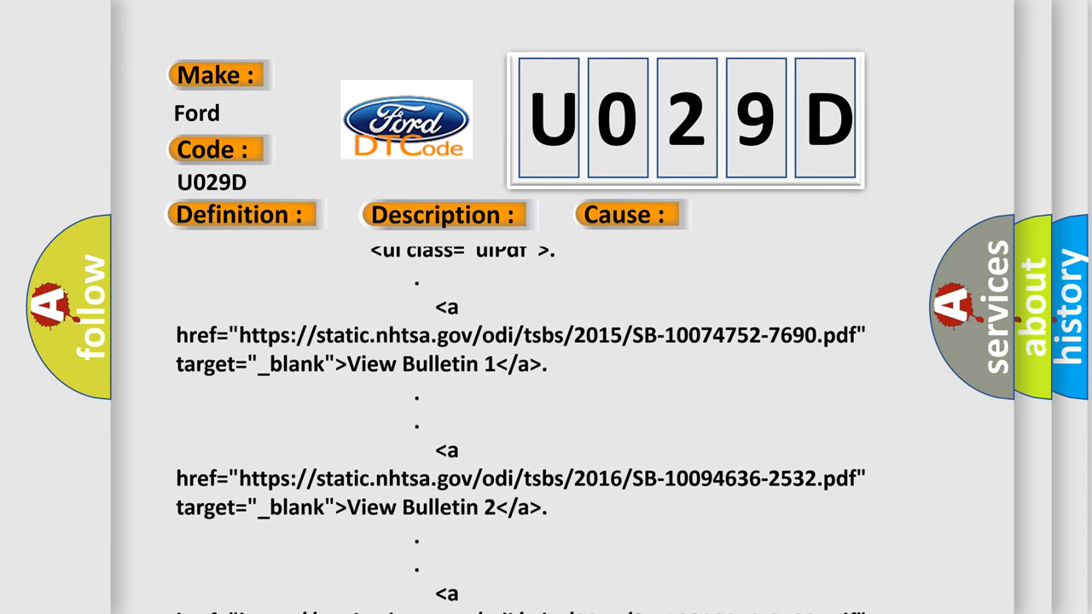
{"action": "scroll", "scroll_direction": "down", "scroll_amount": 3}
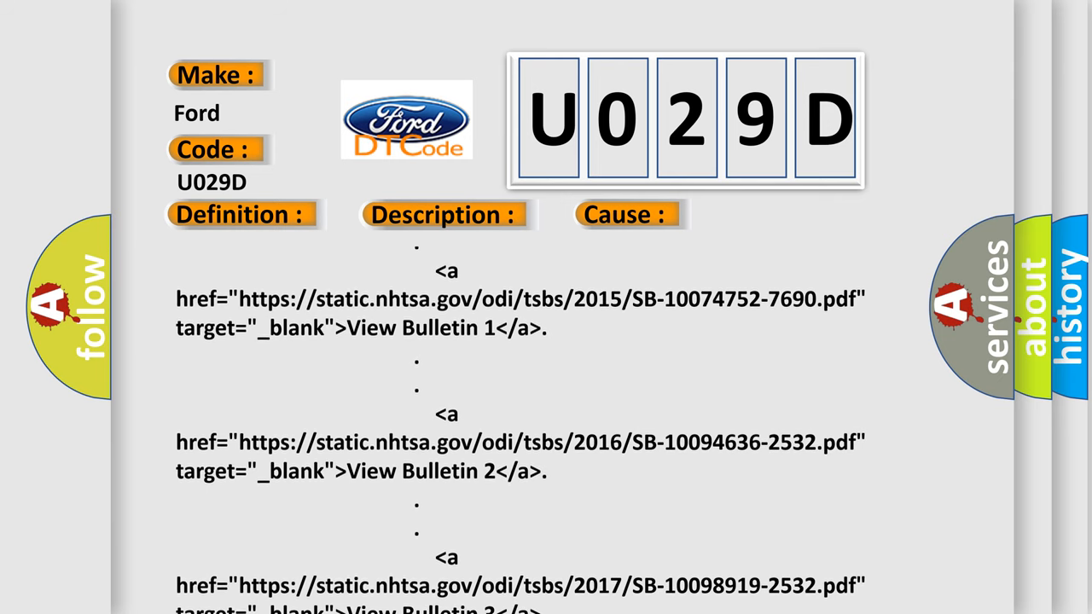
{"action": "scroll", "scroll_direction": "up", "scroll_amount": 3}
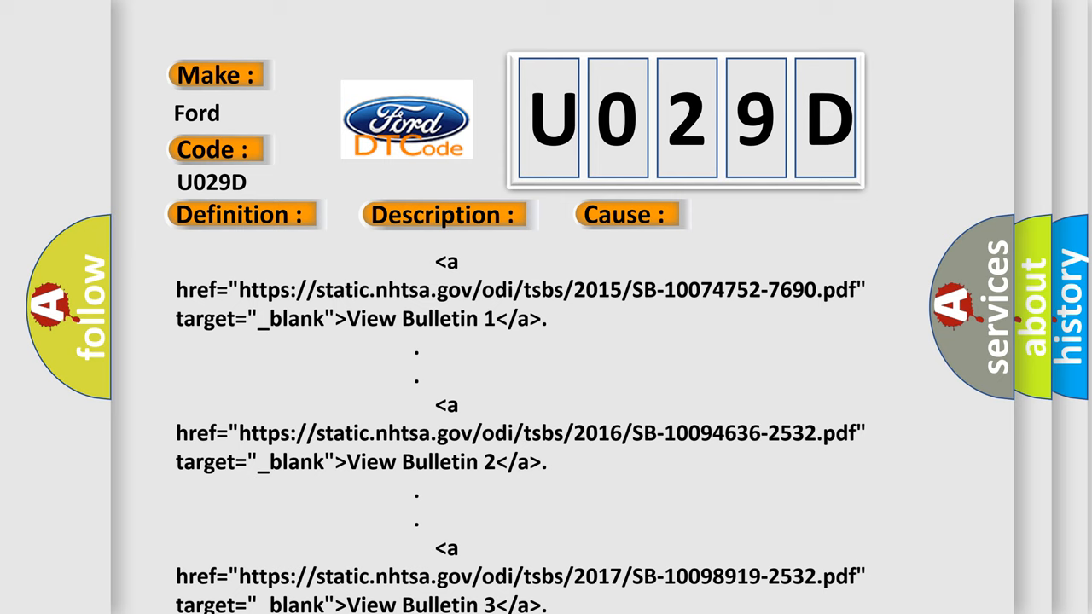
{"action": "scroll", "scroll_direction": "down", "scroll_amount": 3}
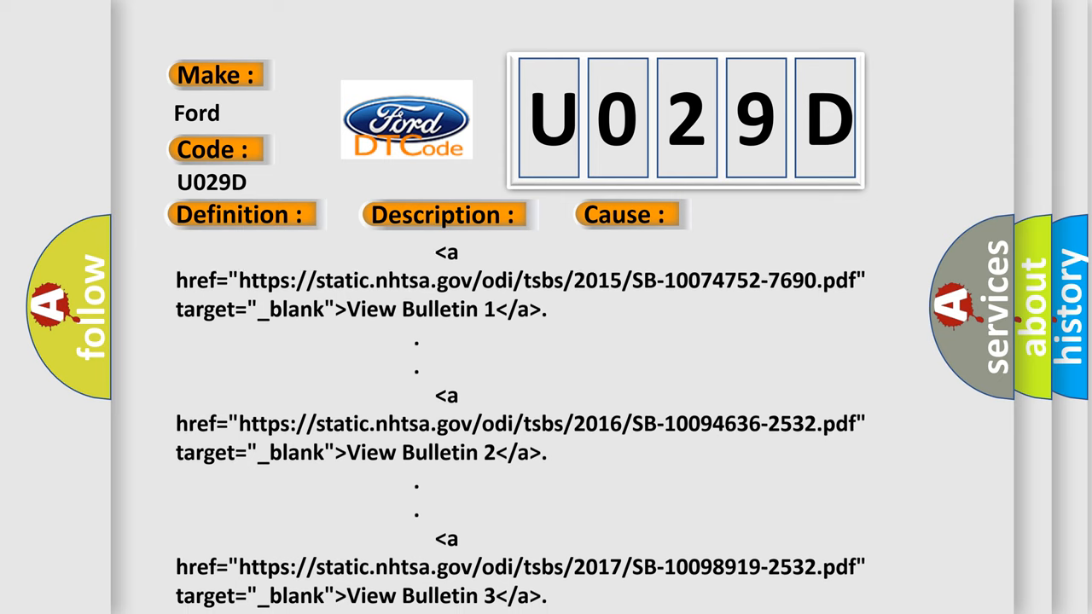
{"action": "scroll", "scroll_direction": "down", "scroll_amount": 3}
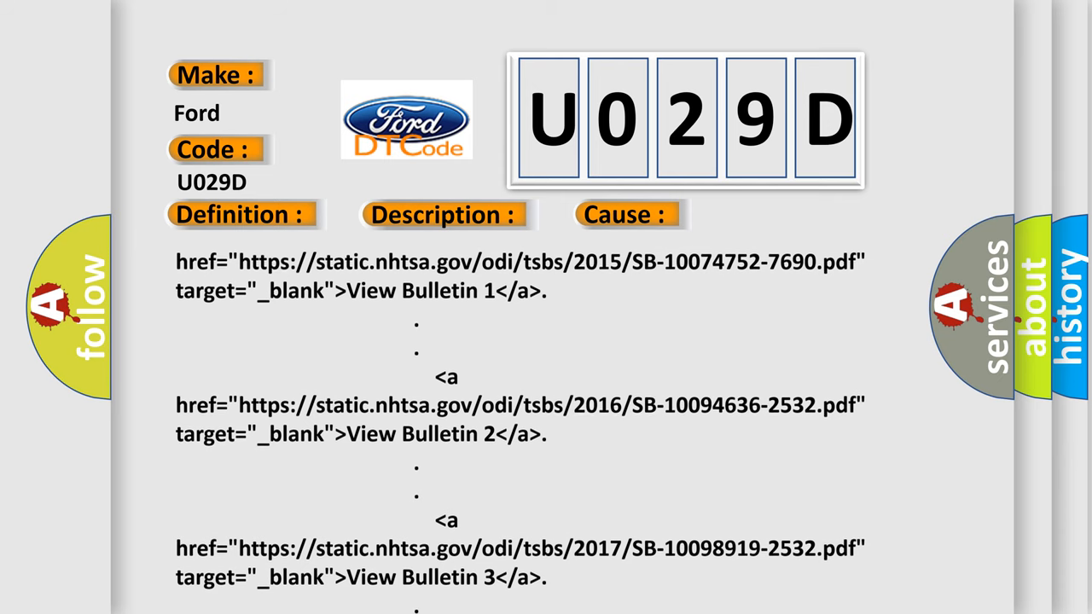
{"action": "scroll", "scroll_direction": "up", "scroll_amount": 3}
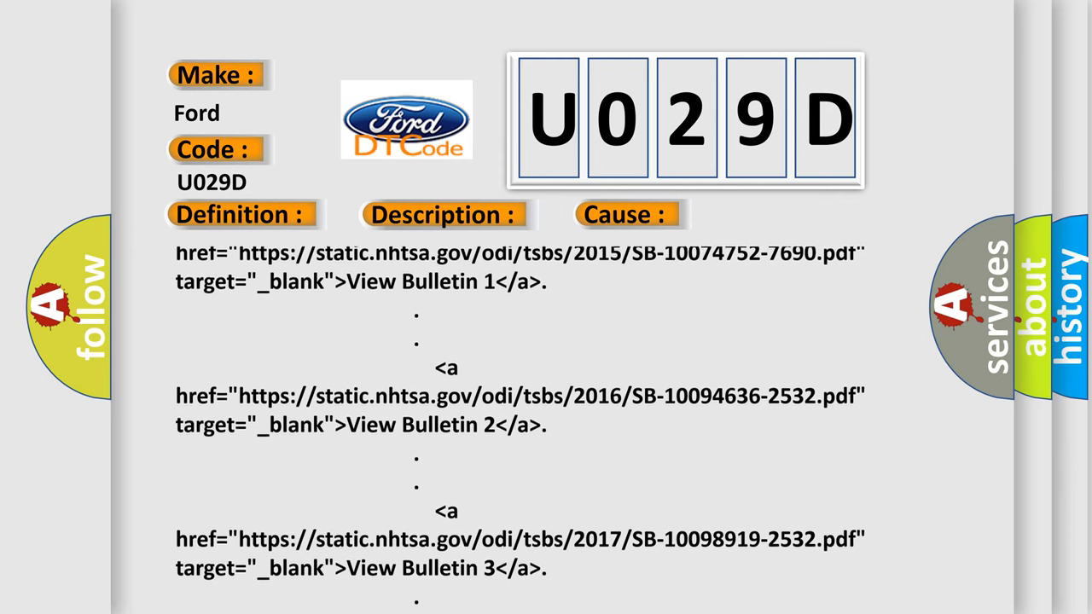
{"action": "scroll", "scroll_direction": "down", "scroll_amount": 3}
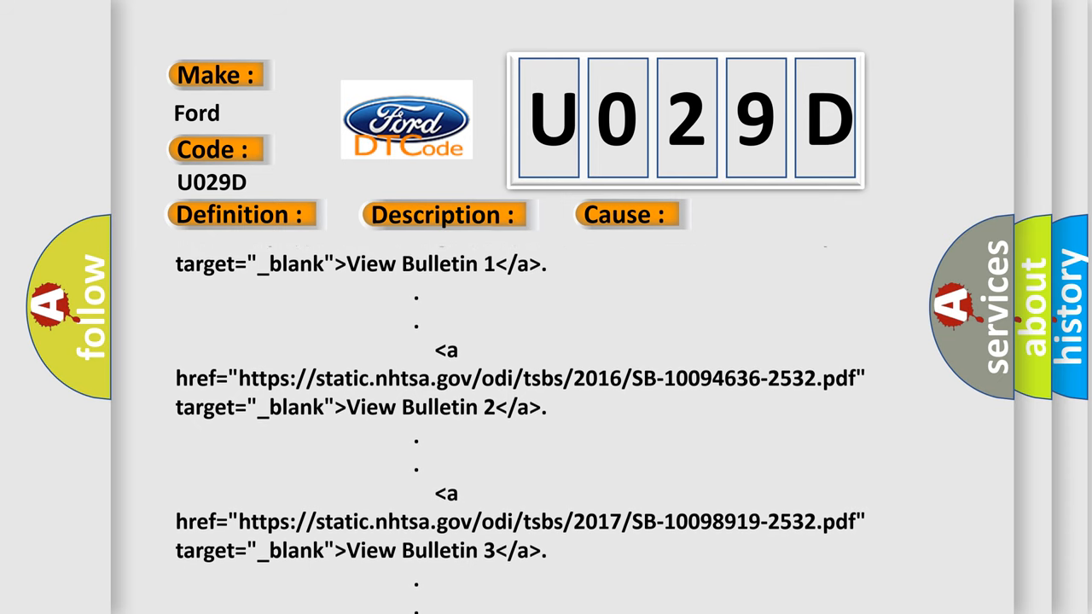
{"action": "scroll", "scroll_direction": "up", "scroll_amount": 3}
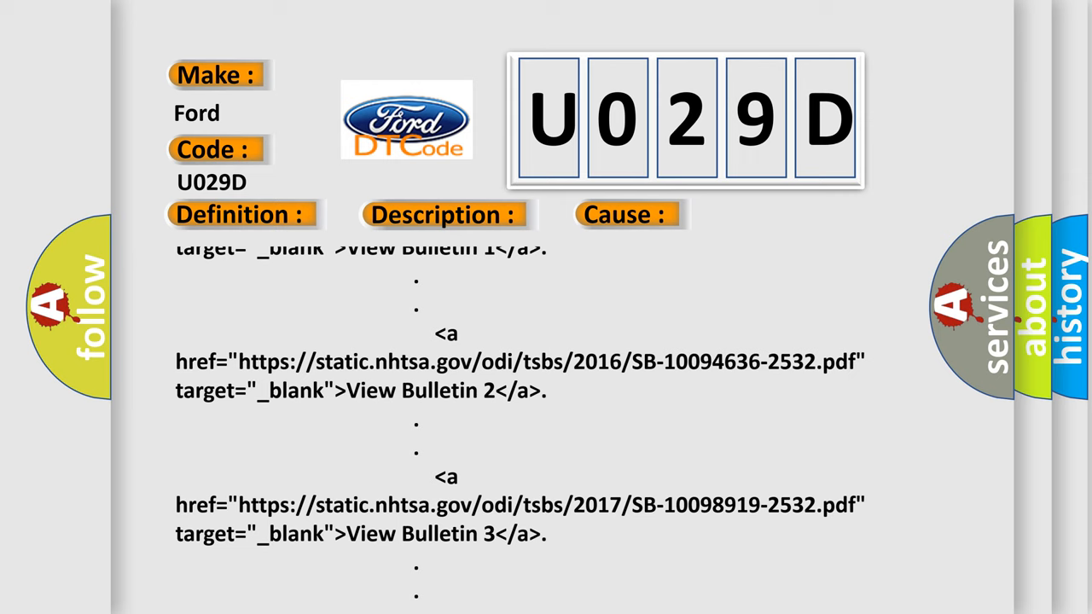
{"action": "scroll", "scroll_direction": "down", "scroll_amount": 3}
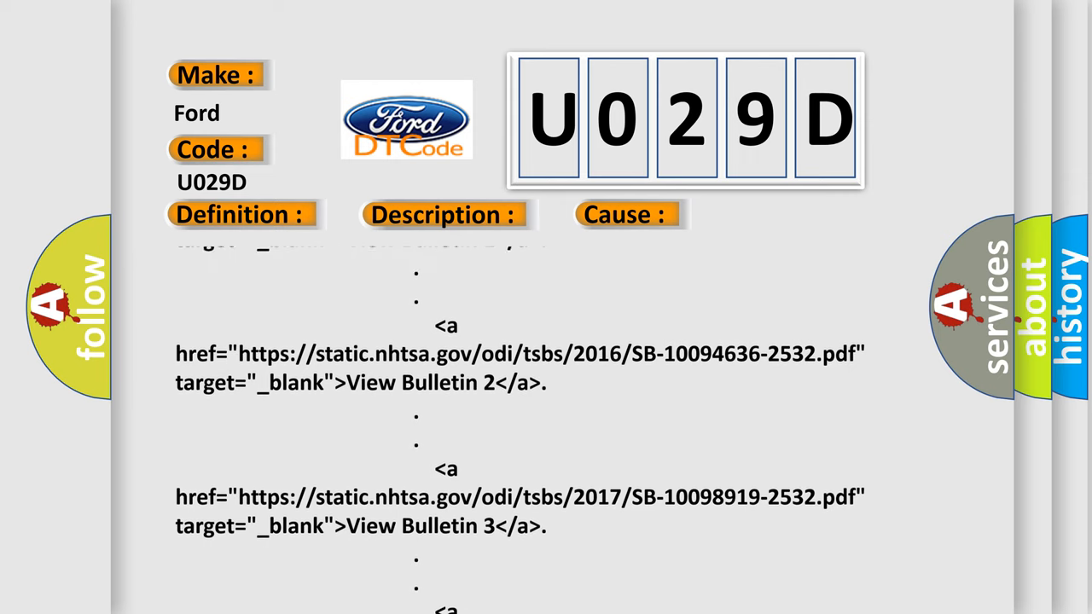
{"action": "scroll", "scroll_direction": "up", "scroll_amount": 3}
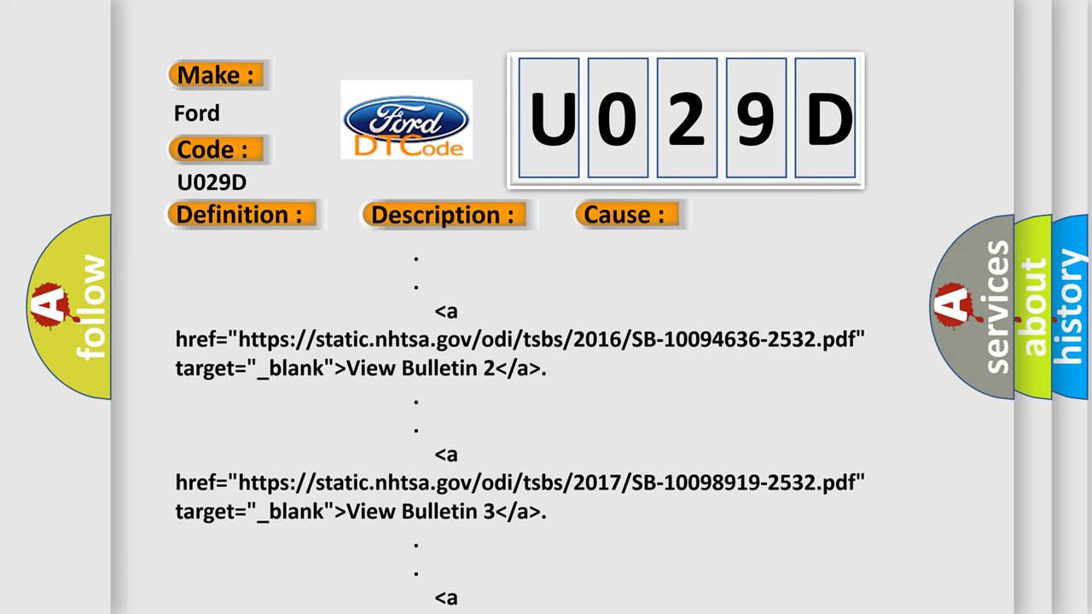
{"action": "scroll", "scroll_direction": "down", "scroll_amount": 3}
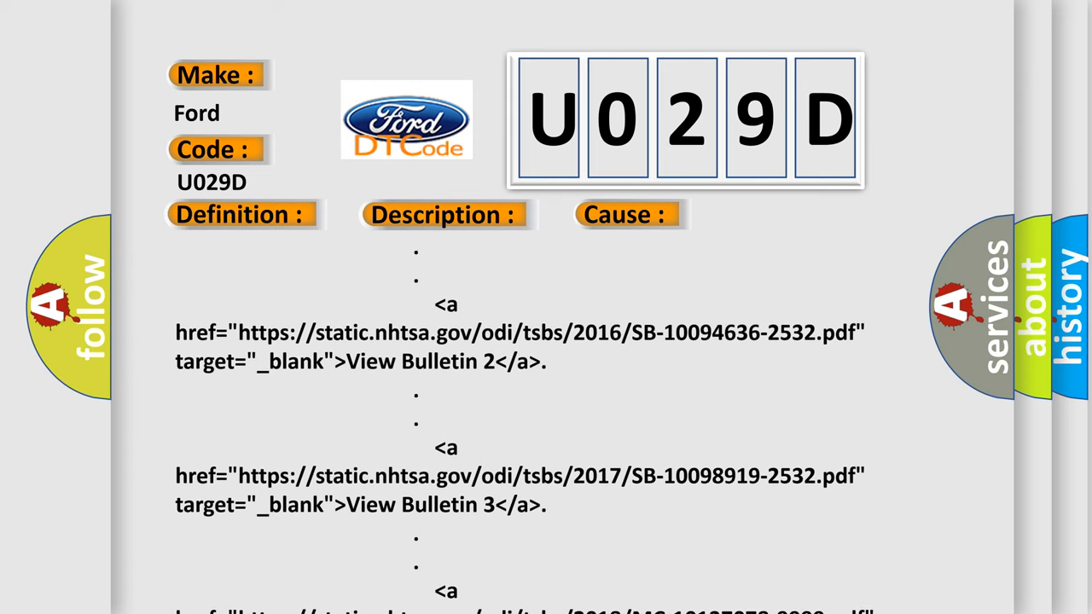
{"action": "scroll", "scroll_direction": "down", "scroll_amount": 3}
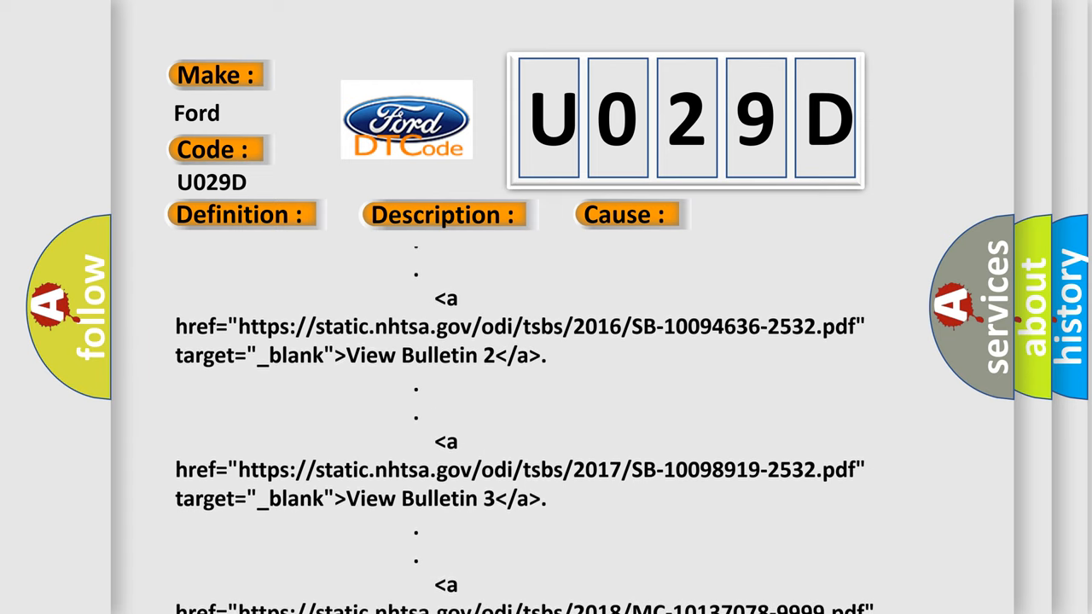
{"action": "scroll", "scroll_direction": "up", "scroll_amount": 3}
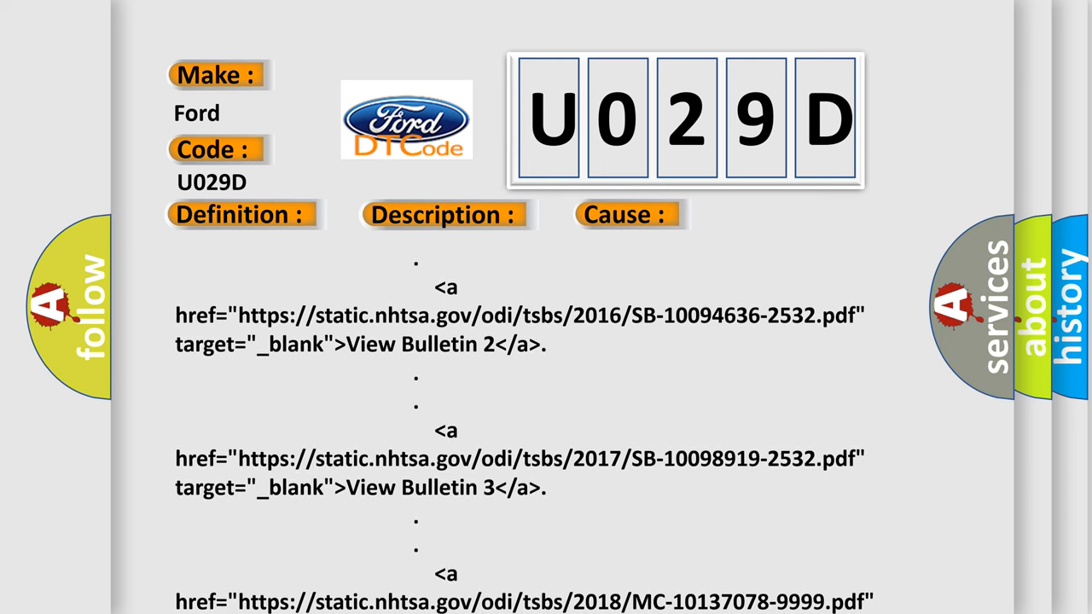
{"action": "scroll", "scroll_direction": "up", "scroll_amount": 3}
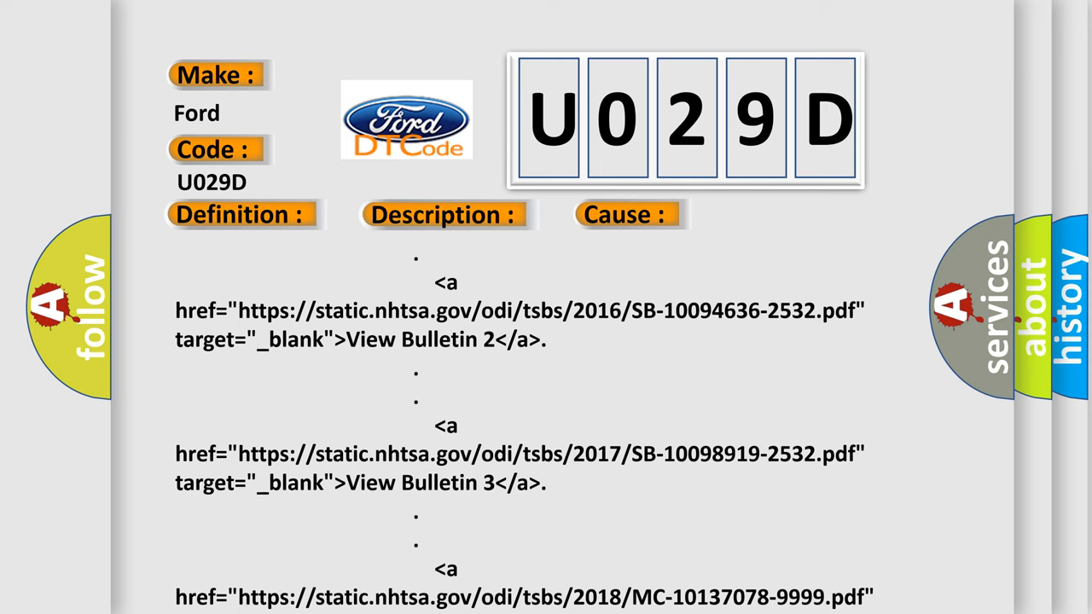
{"action": "scroll", "scroll_direction": "down", "scroll_amount": 3}
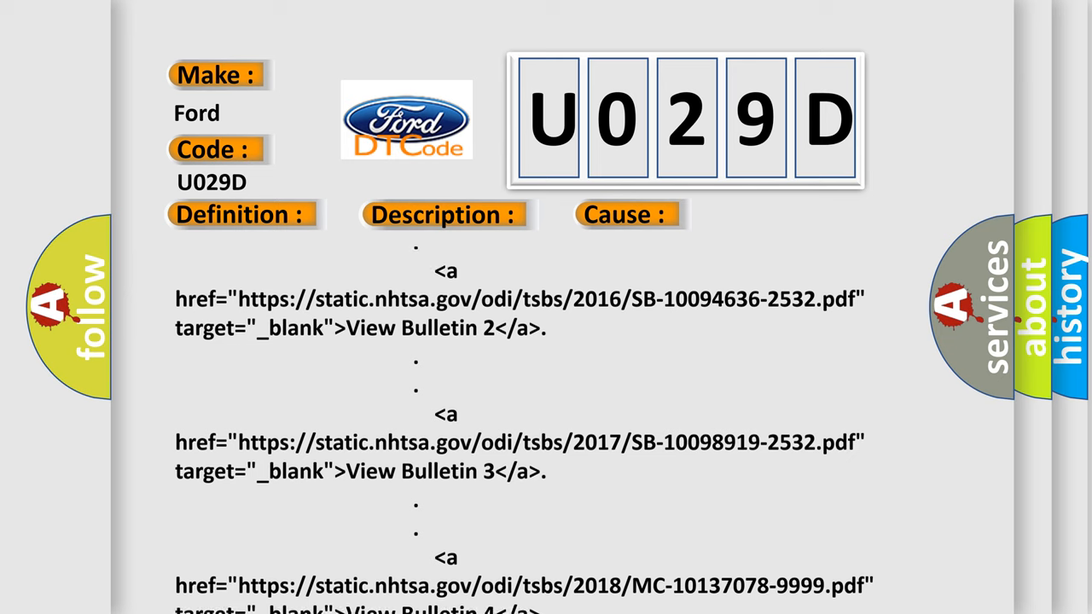
{"action": "scroll", "scroll_direction": "up", "scroll_amount": 3}
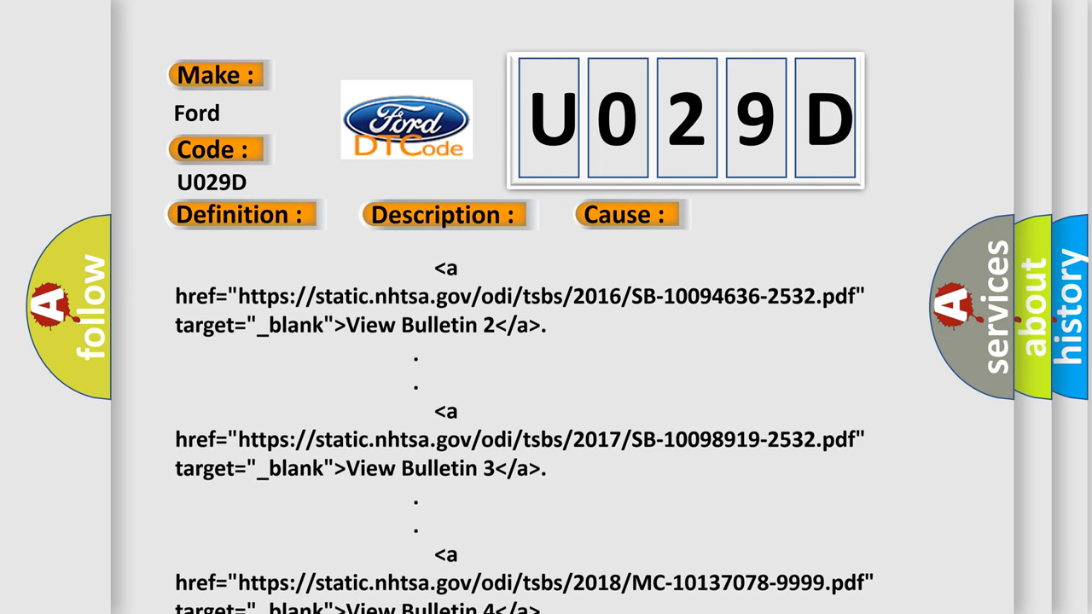